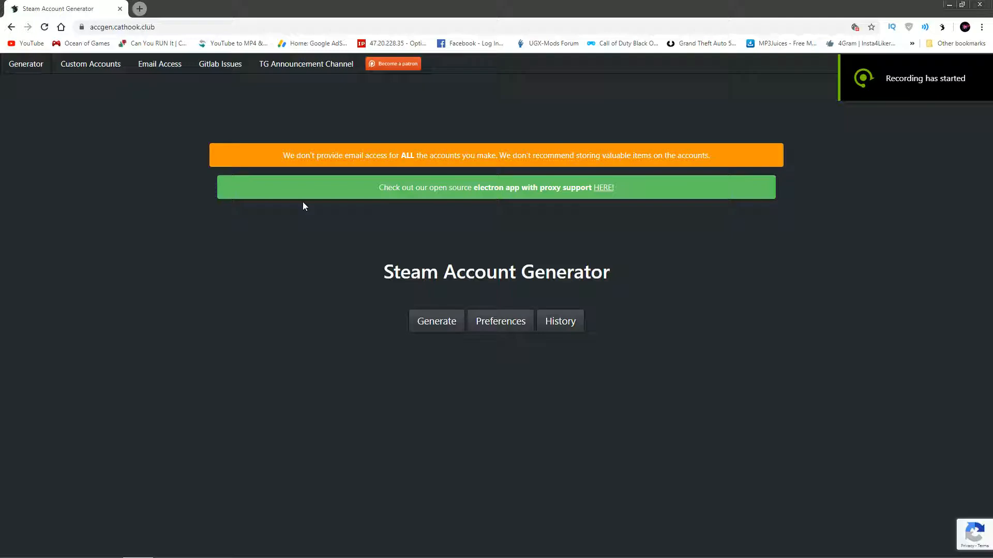
pyautogui.moveTo(319, 210)
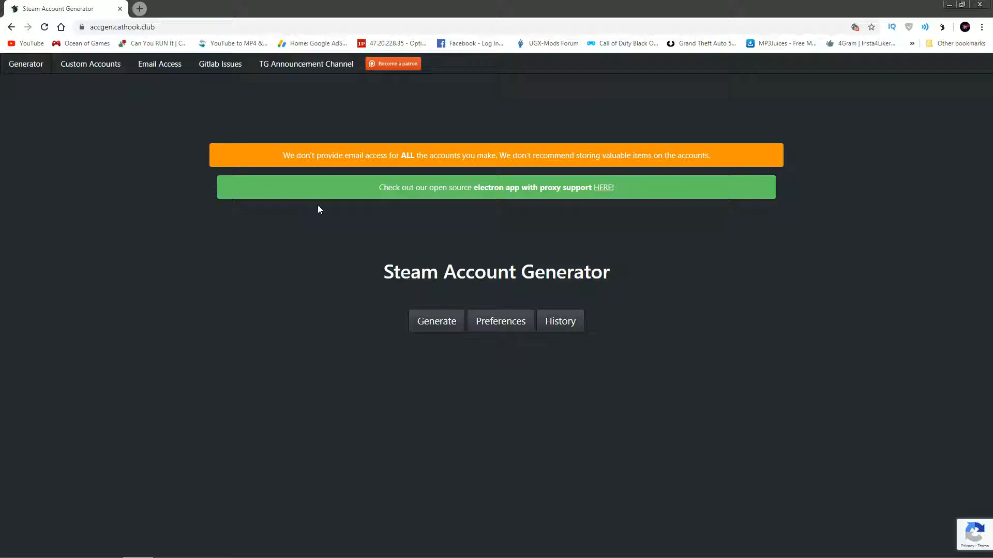
pyautogui.moveTo(251, 260)
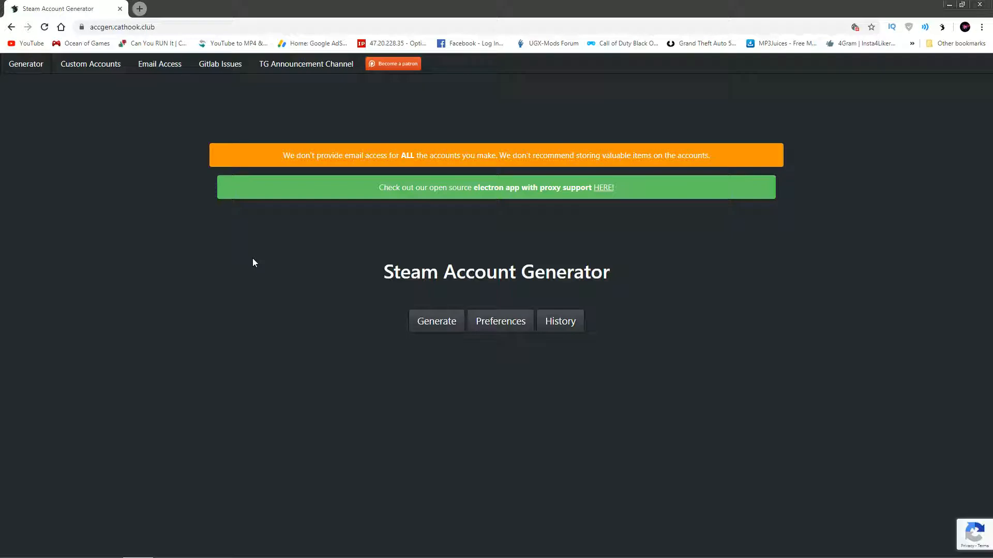
pyautogui.moveTo(247, 258)
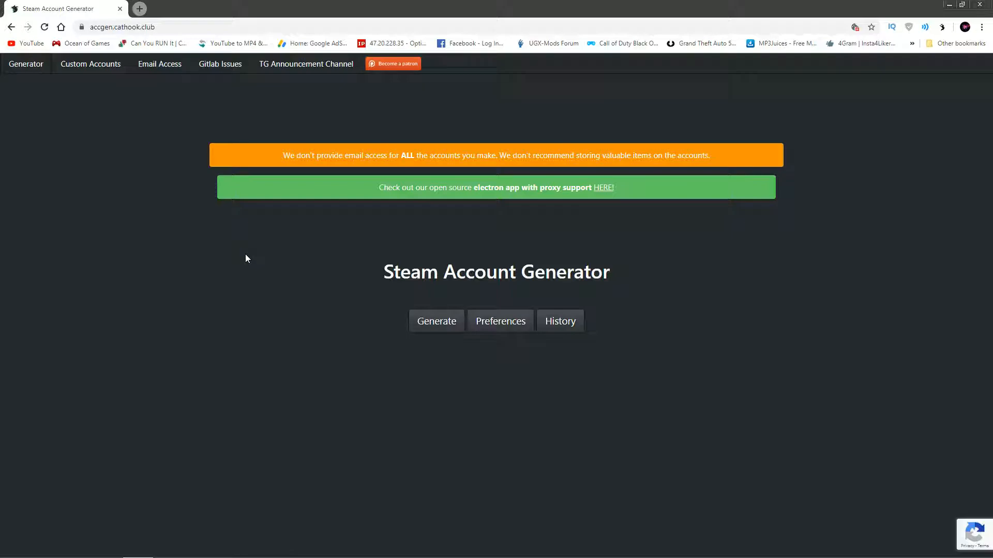
pyautogui.moveTo(323, 257)
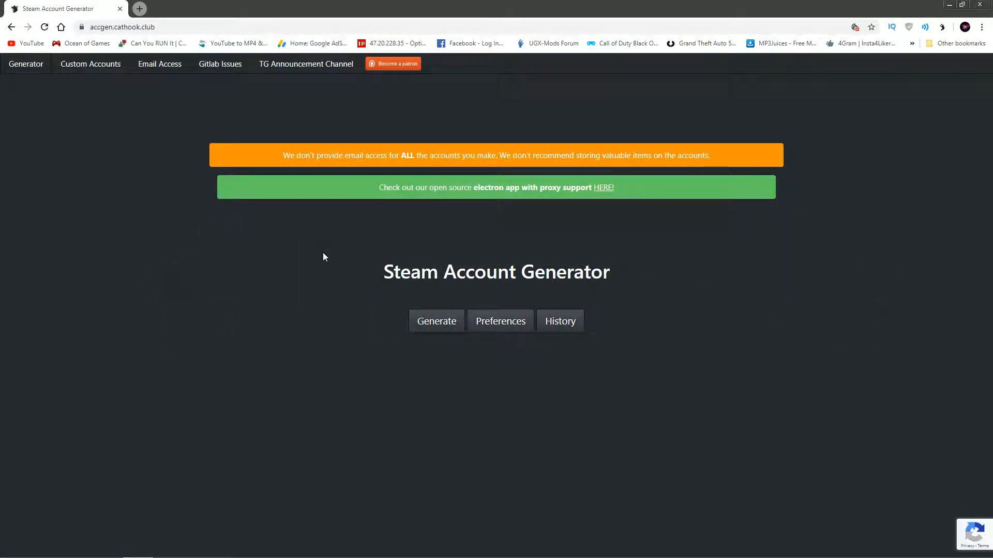
pyautogui.moveTo(352, 267)
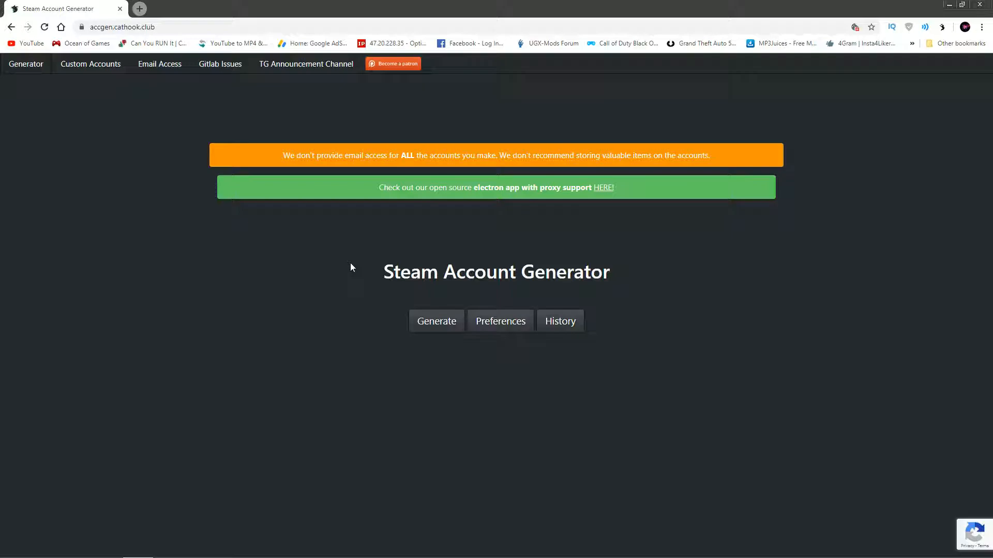
pyautogui.moveTo(356, 258)
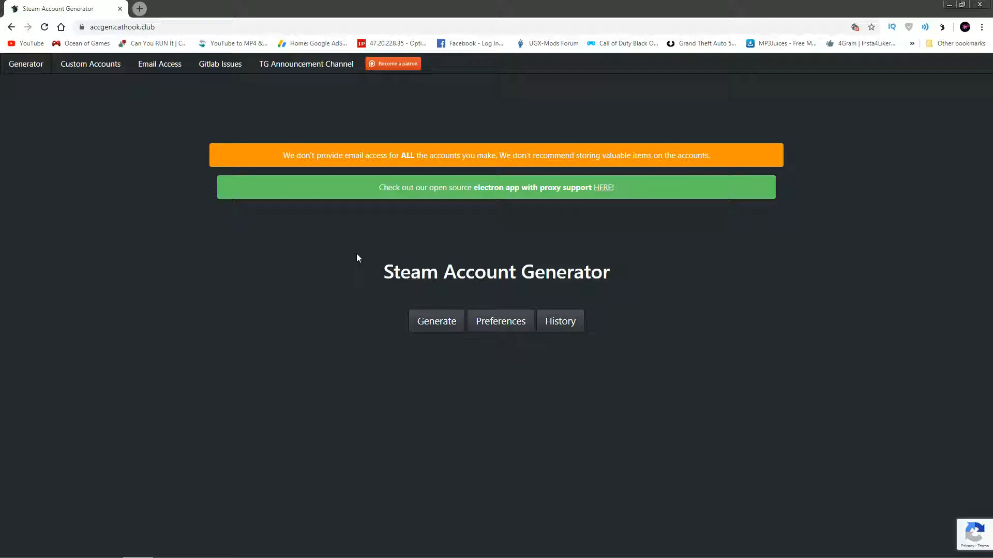
pyautogui.moveTo(310, 293)
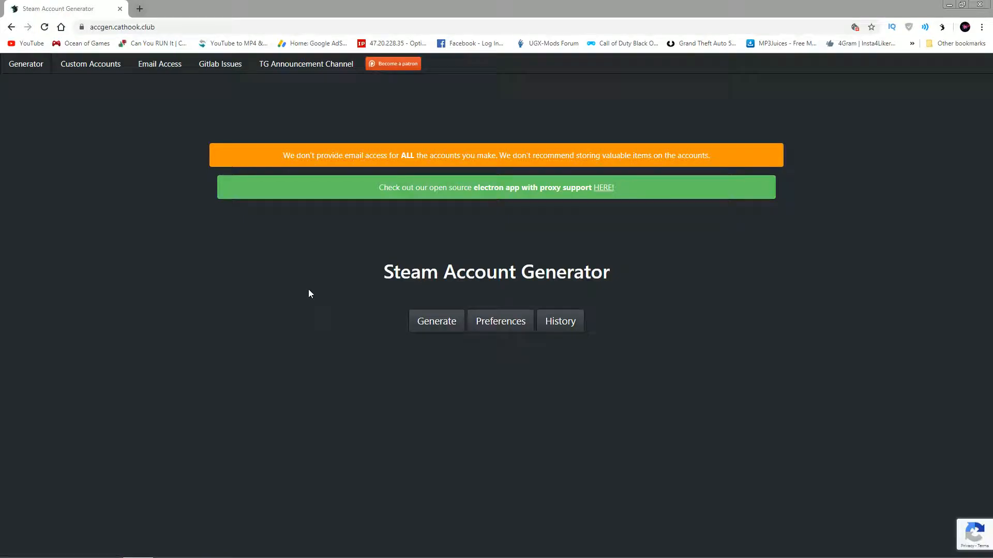
pyautogui.moveTo(354, 285)
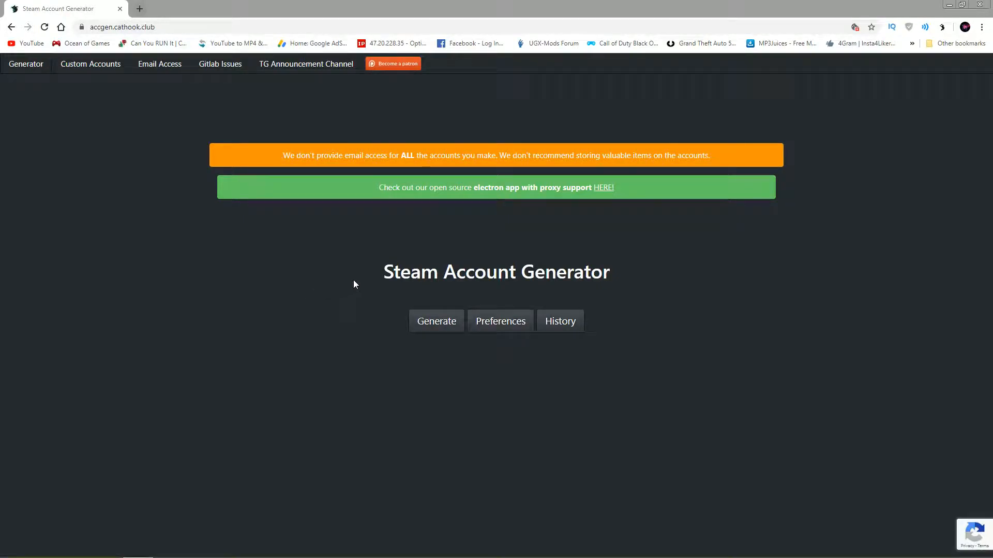
# - Launch the Steam client, hide its login window, and check the SAG extension's options
pyautogui.click(437, 321)
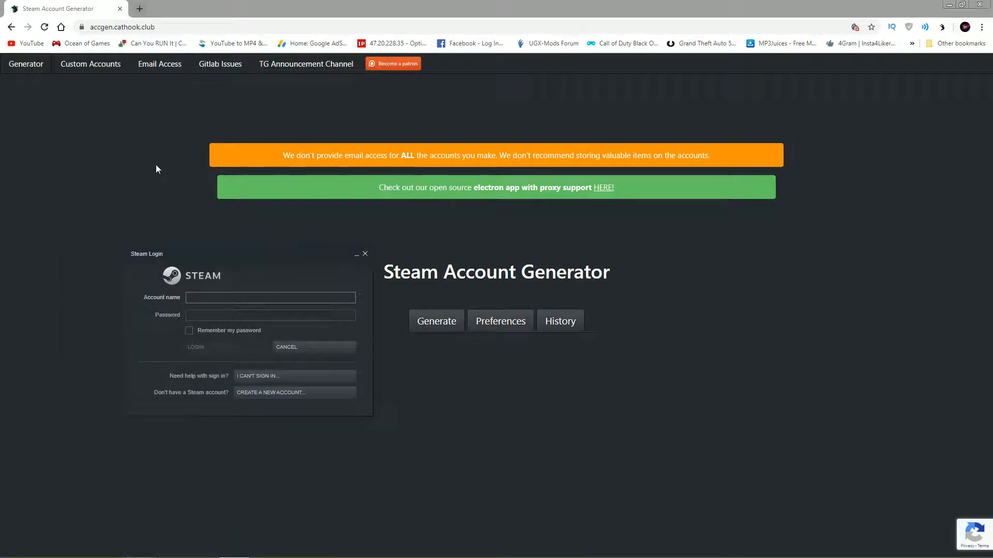
pyautogui.click(270, 298)
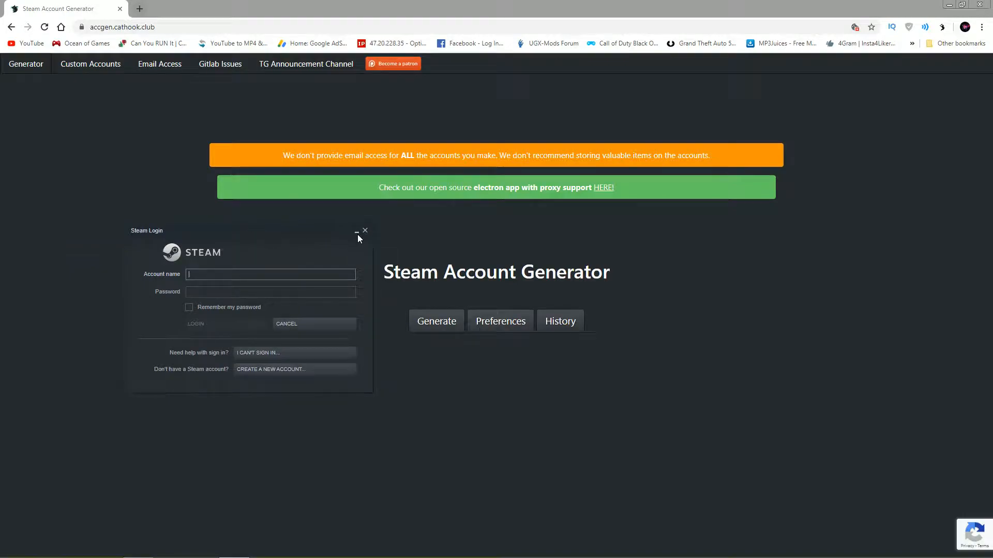
pyautogui.click(365, 230)
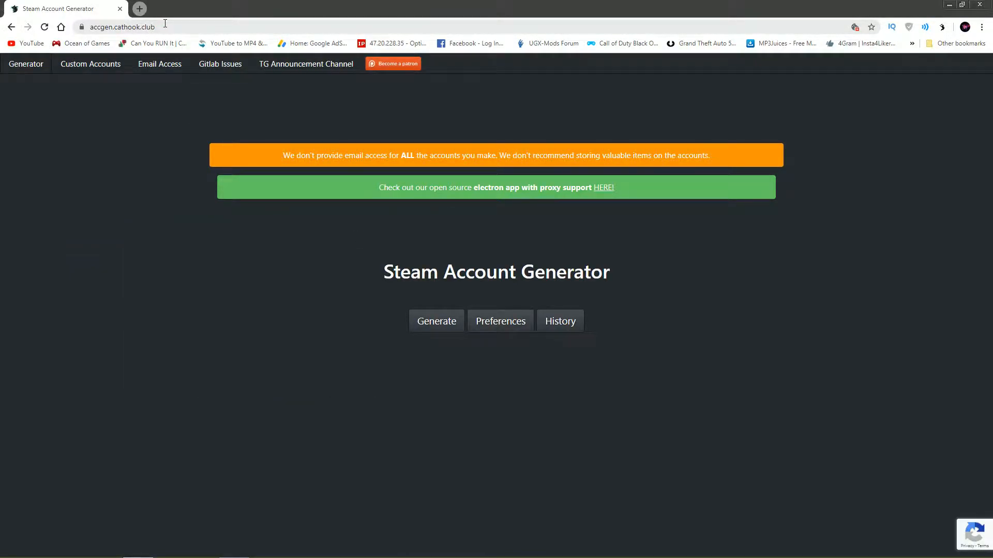
pyautogui.moveTo(139, 222)
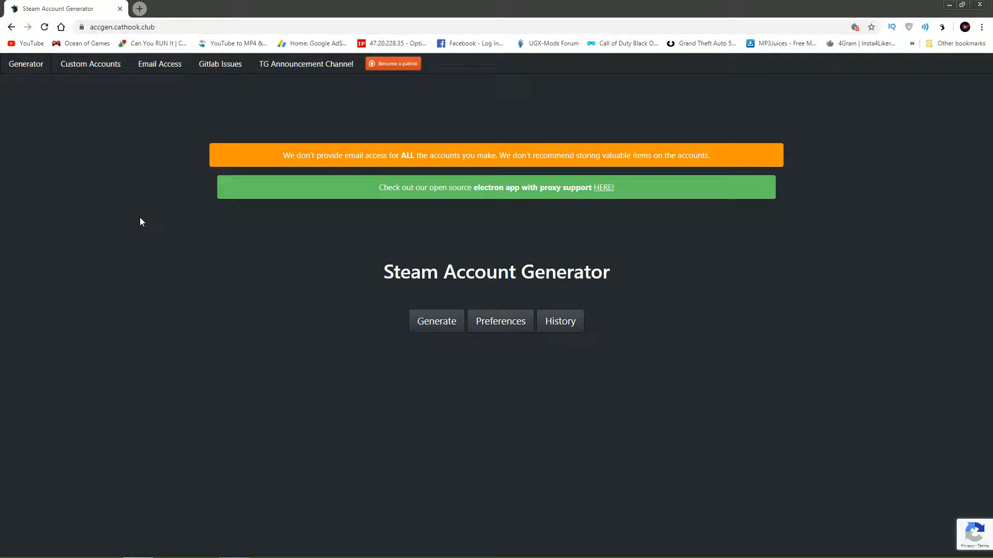
pyautogui.rightClick(942, 26)
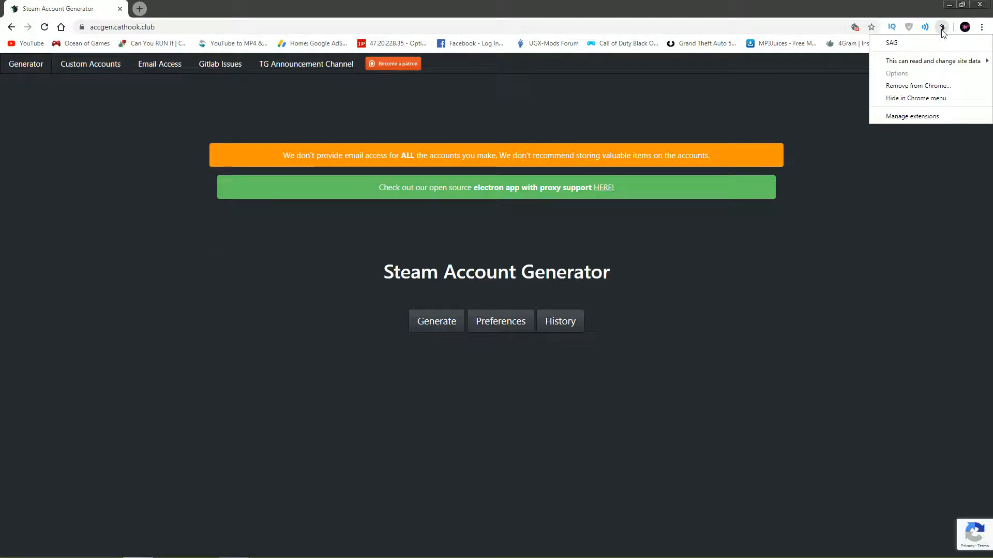
pyautogui.moveTo(922, 42)
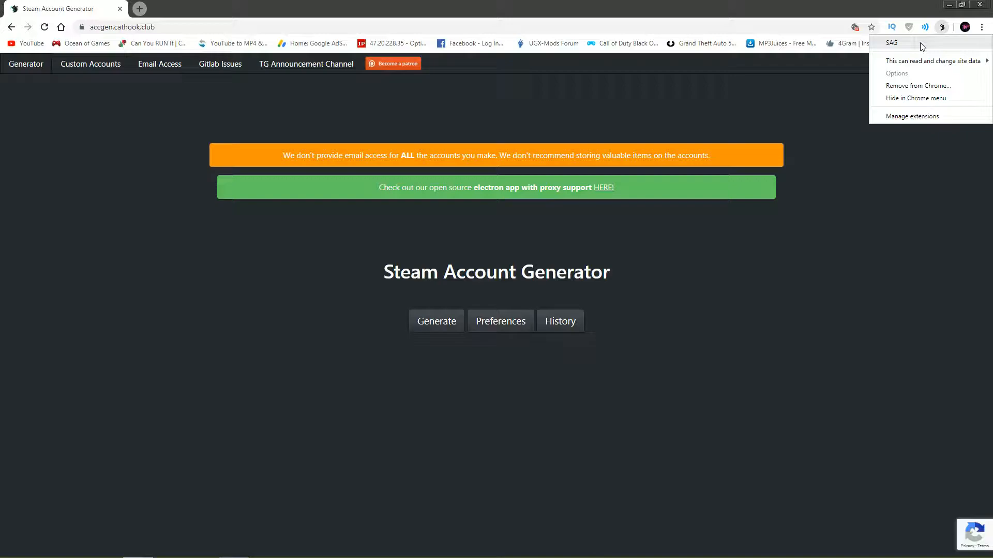
pyautogui.click(585, 81)
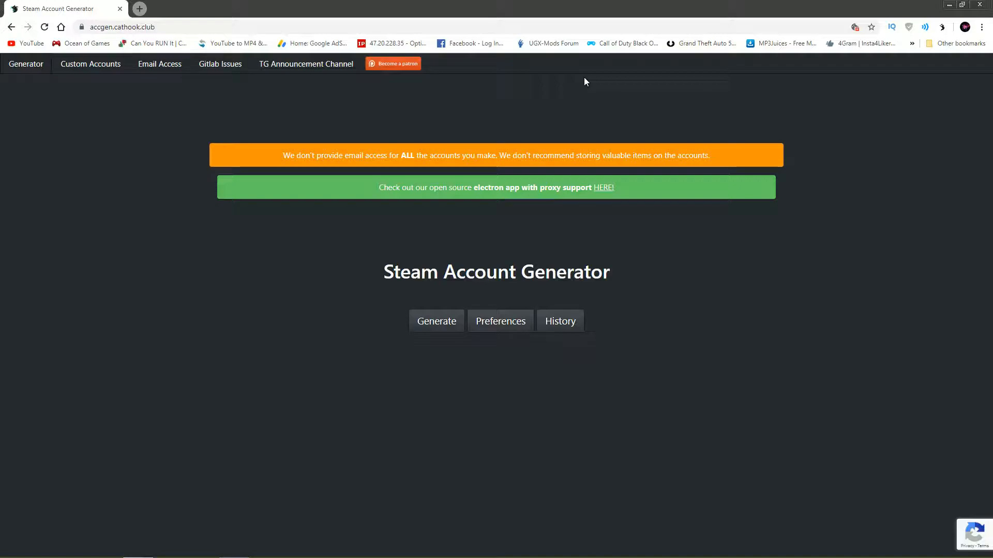
pyautogui.rightClick(942, 26)
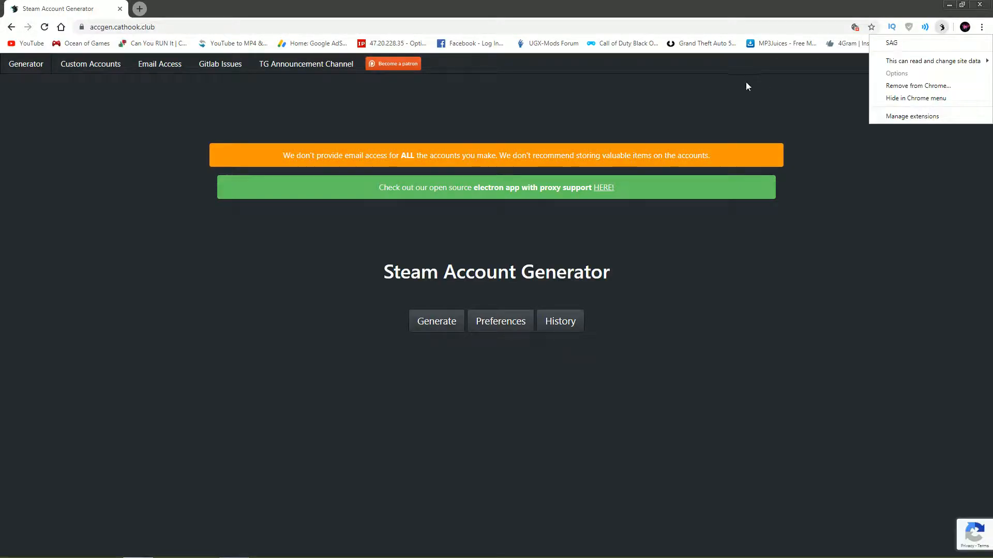
pyautogui.click(631, 296)
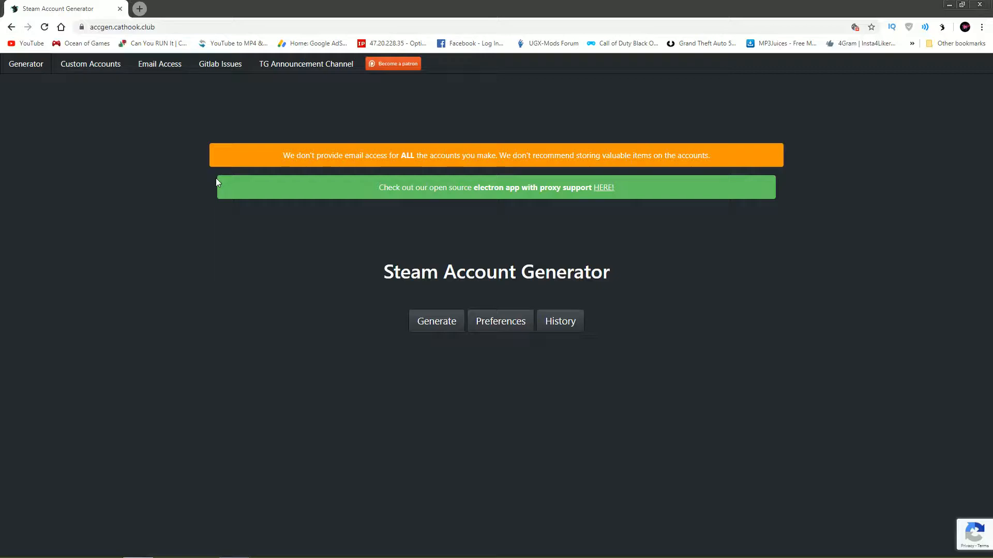
pyautogui.moveTo(507, 261)
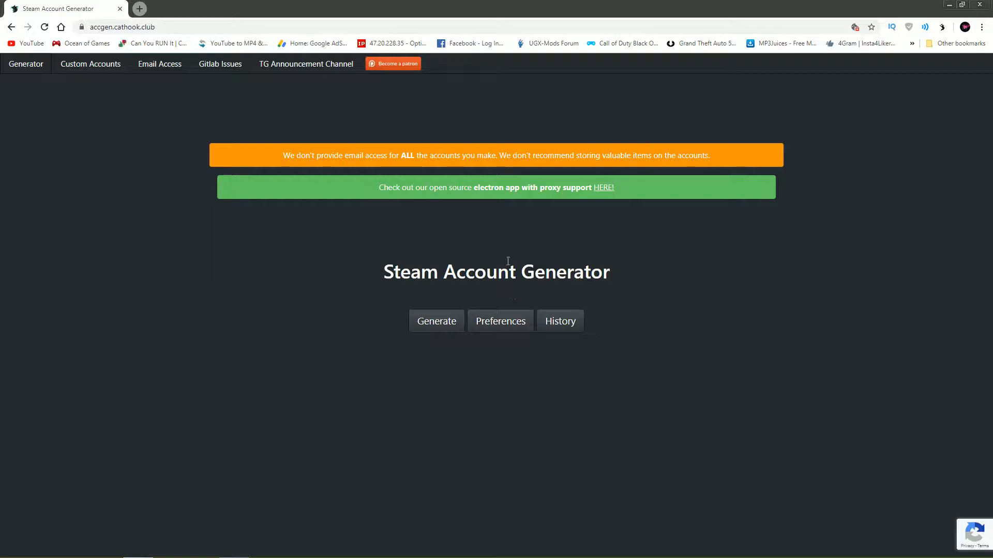
pyautogui.moveTo(436, 321)
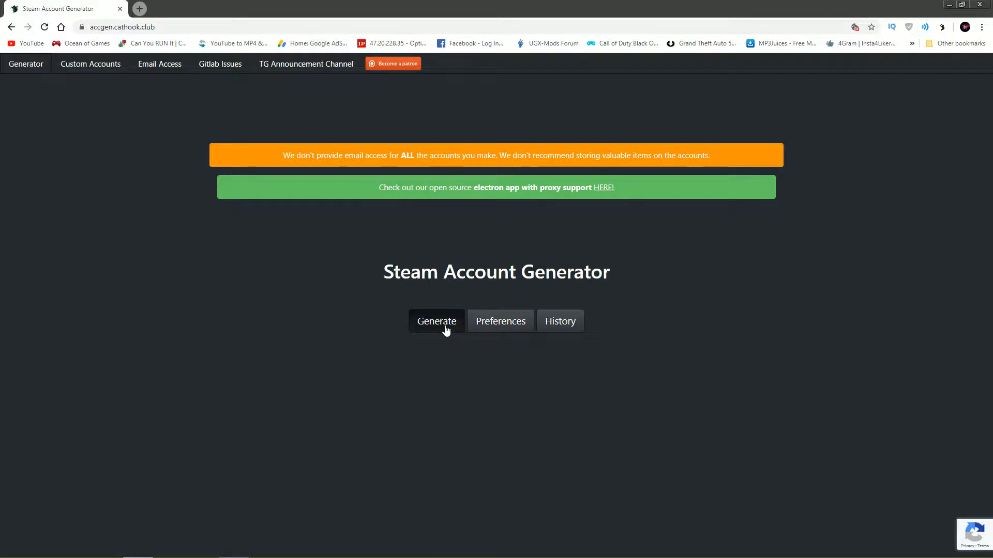
# - Start account generation and pass the reCAPTCHA by selecting the crosswalk tiles and submitting
pyautogui.click(436, 321)
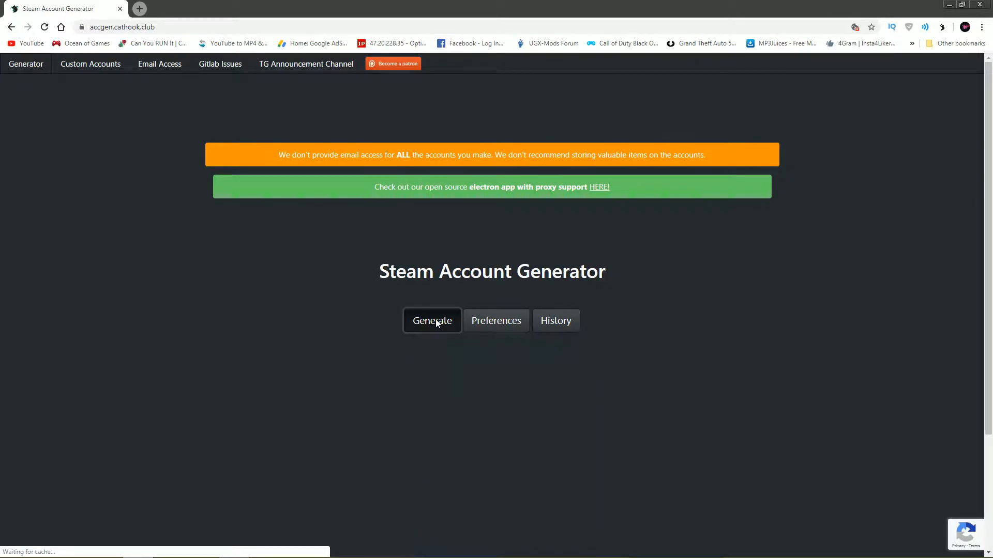
pyautogui.click(432, 320)
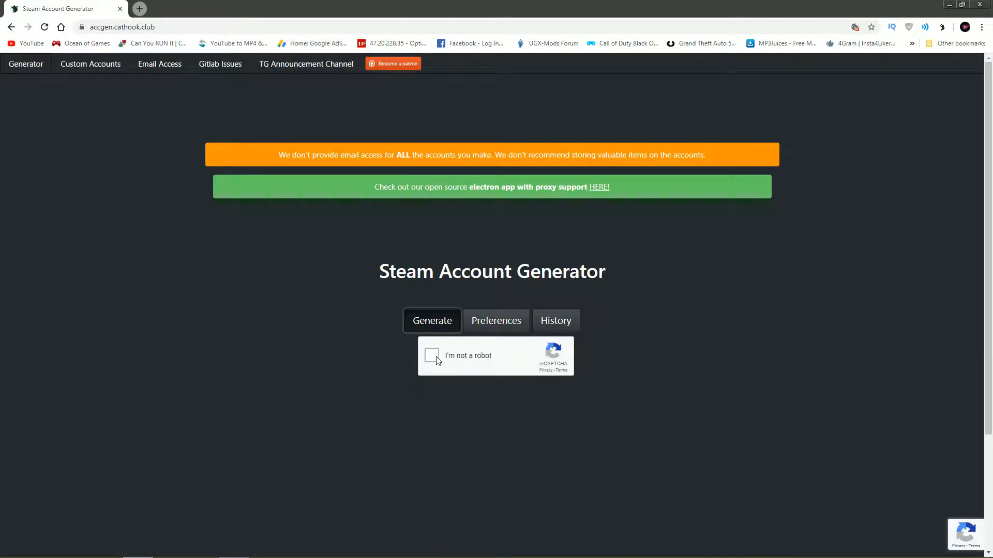
pyautogui.click(431, 355)
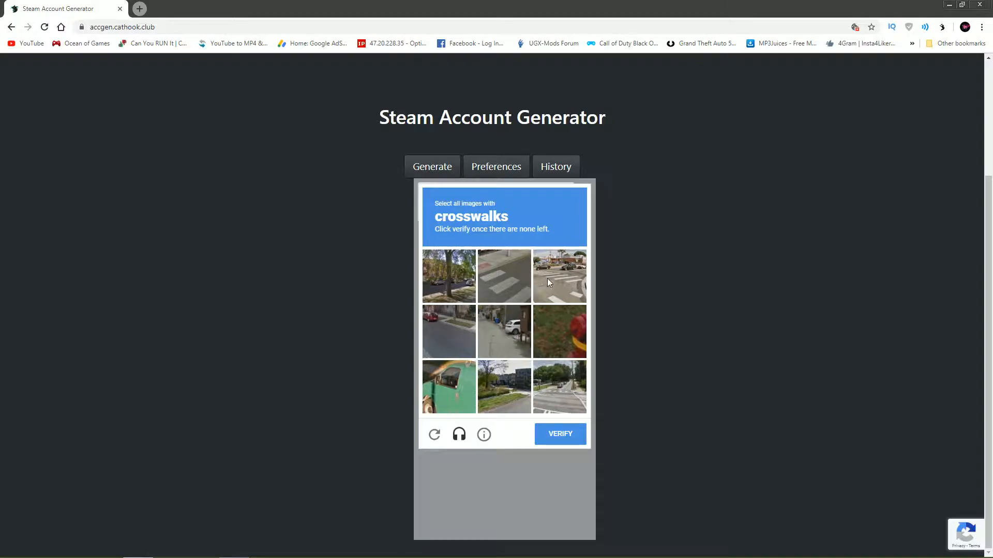
pyautogui.click(503, 277)
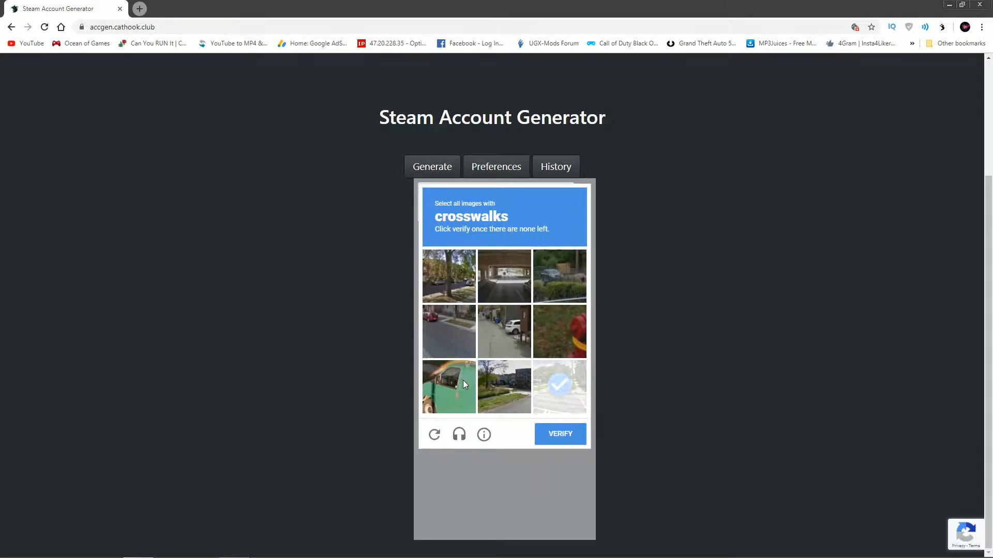
pyautogui.click(559, 387)
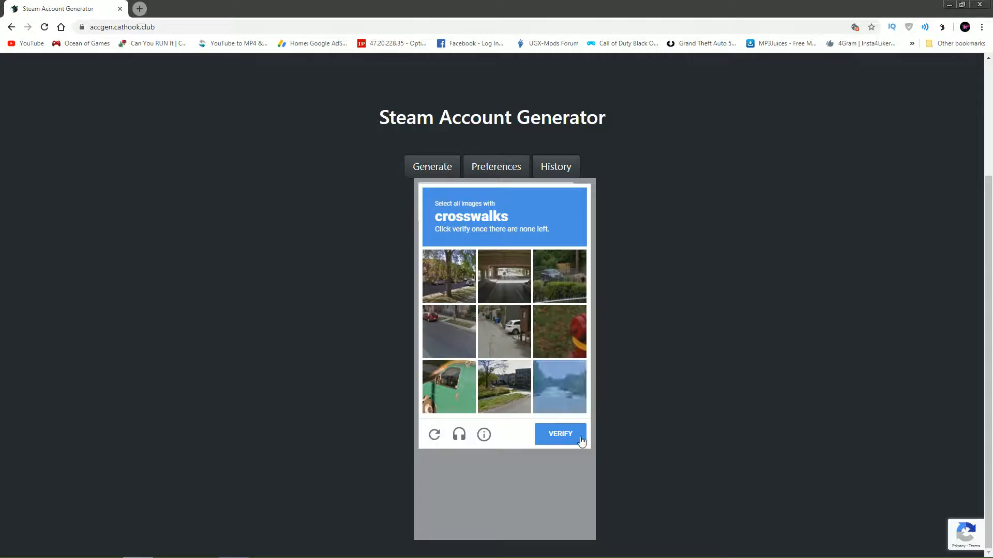
pyautogui.click(559, 434)
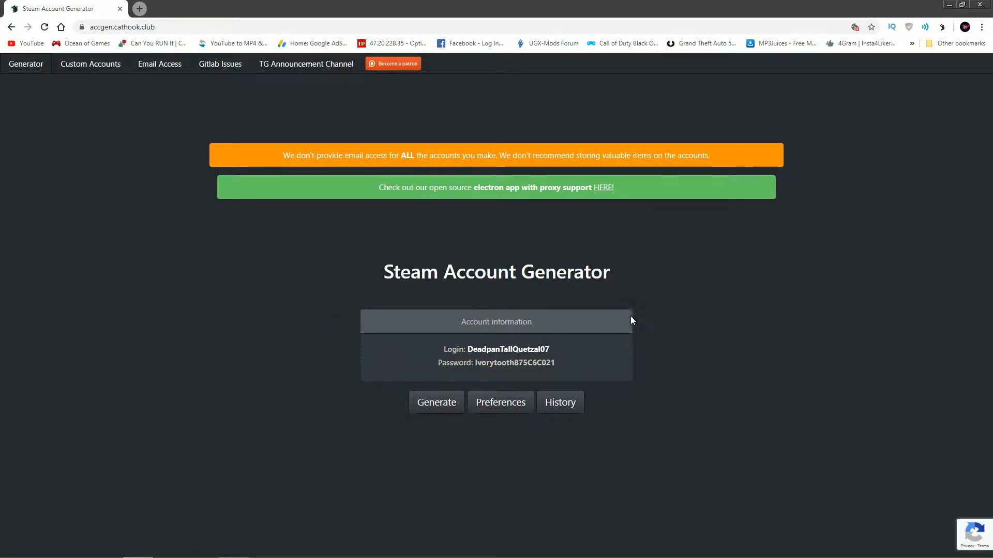
# - Select the generated login name and bring up its copy context menu
pyautogui.doubleClick(506, 349)
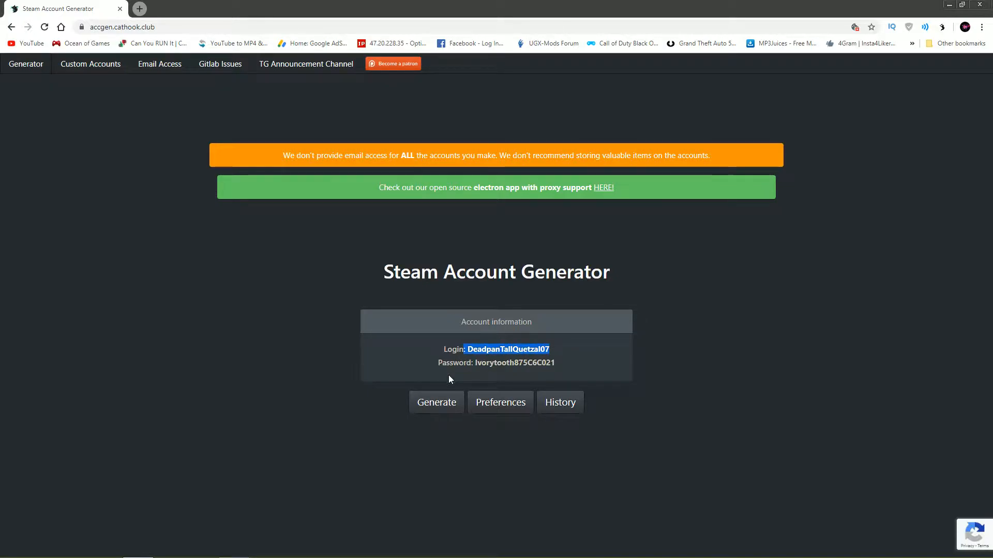
pyautogui.moveTo(424, 242)
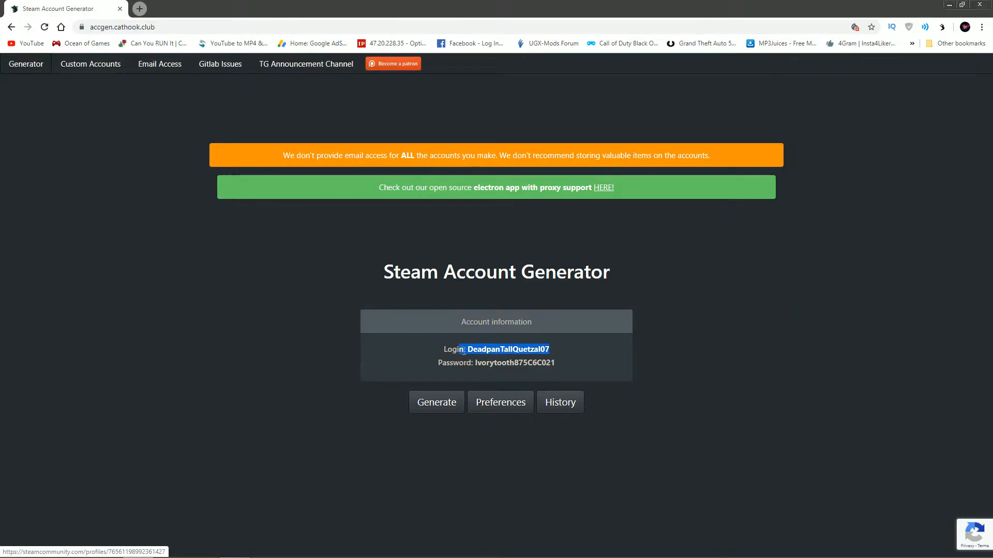
pyautogui.rightClick(507, 349)
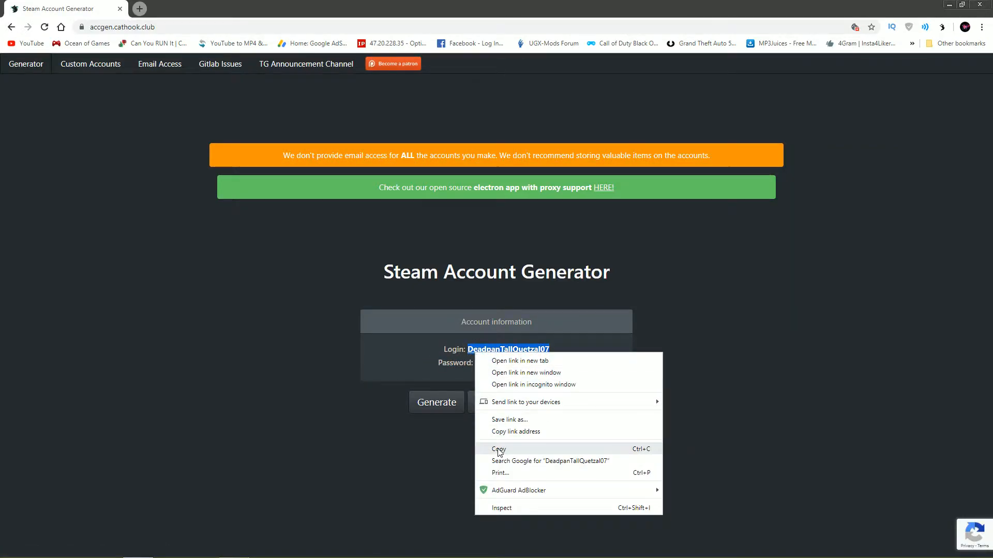
pyautogui.click(499, 448)
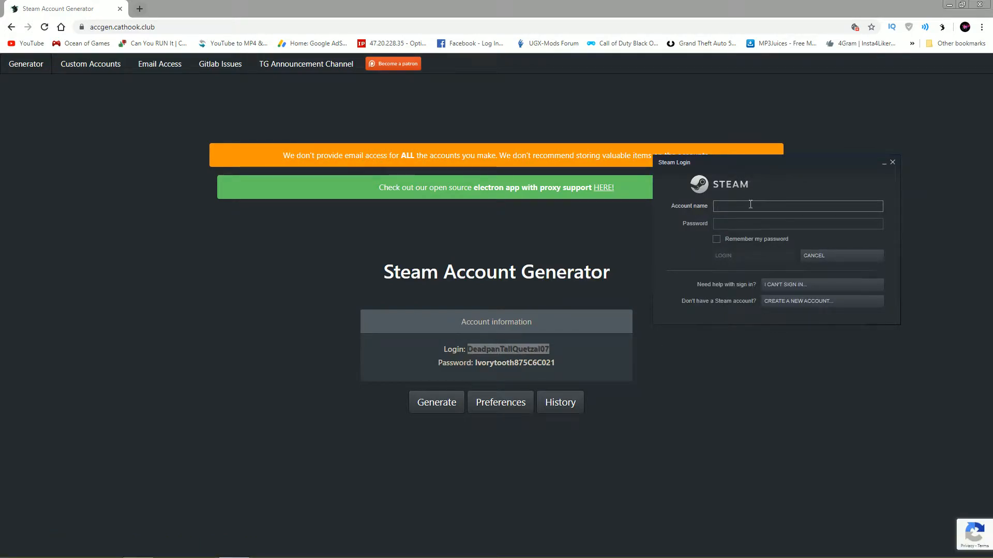
pyautogui.write('DeadpanTallQuetzal07')
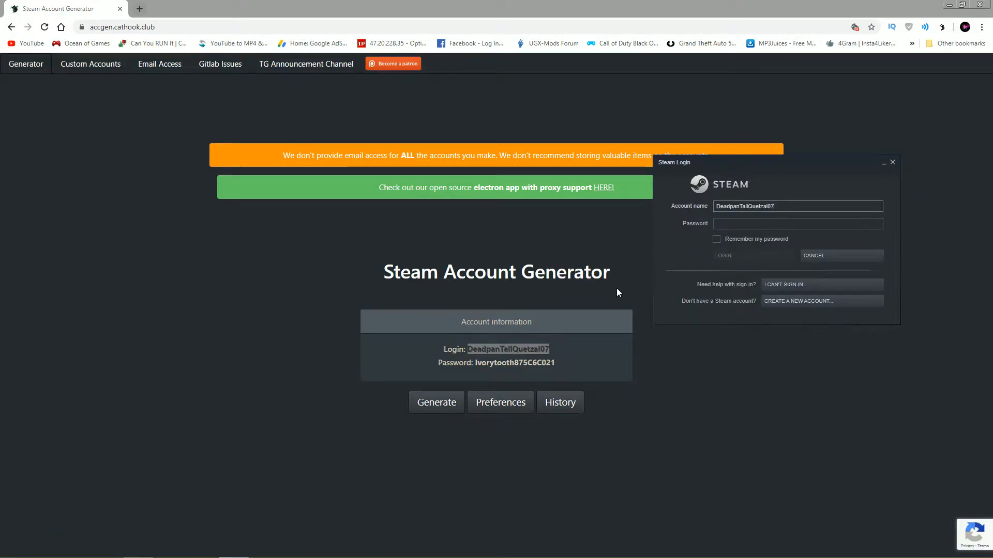
pyautogui.click(716, 239)
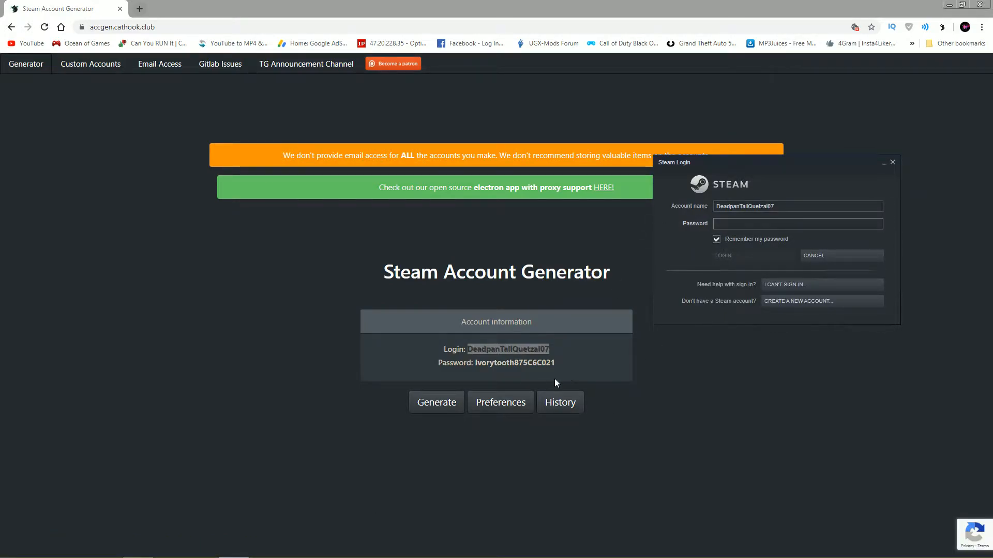
pyautogui.click(891, 162)
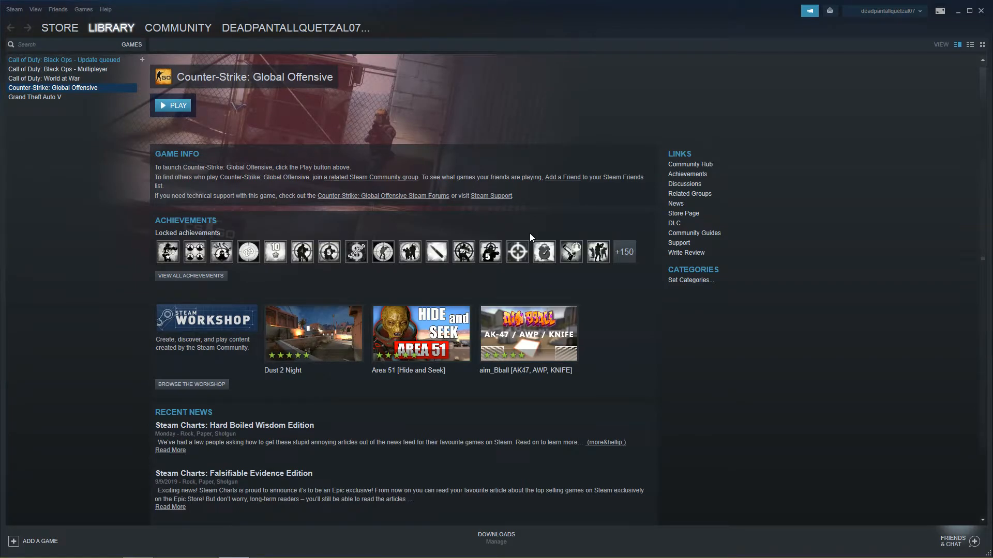
# - Open the new account's community profile page, then close the Steam and friends list windows
pyautogui.click(887, 11)
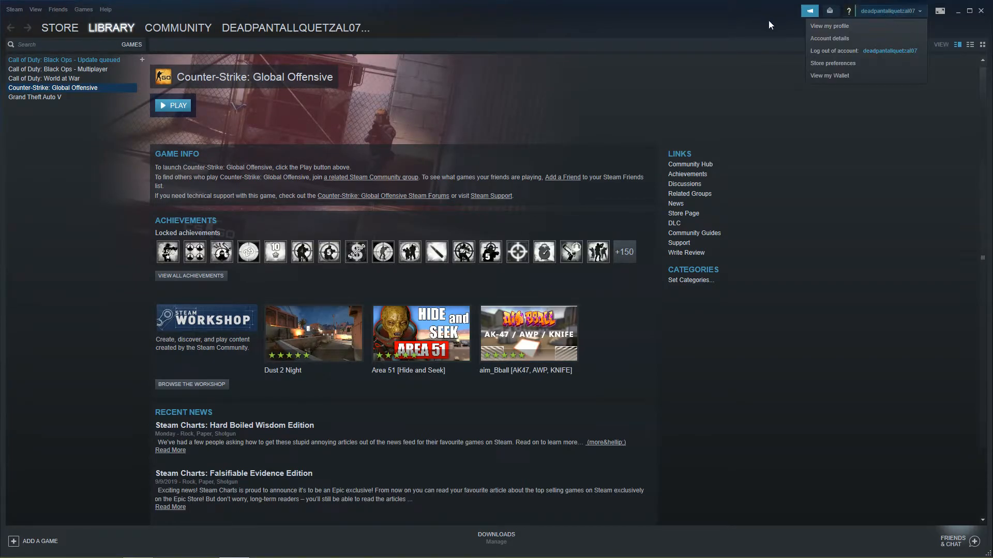
pyautogui.click(829, 26)
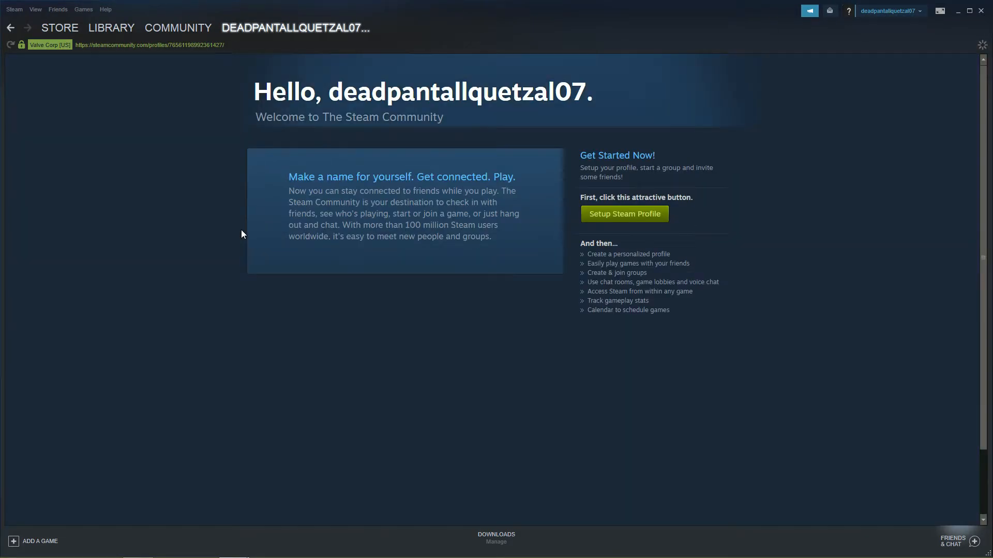
pyautogui.moveTo(250, 107)
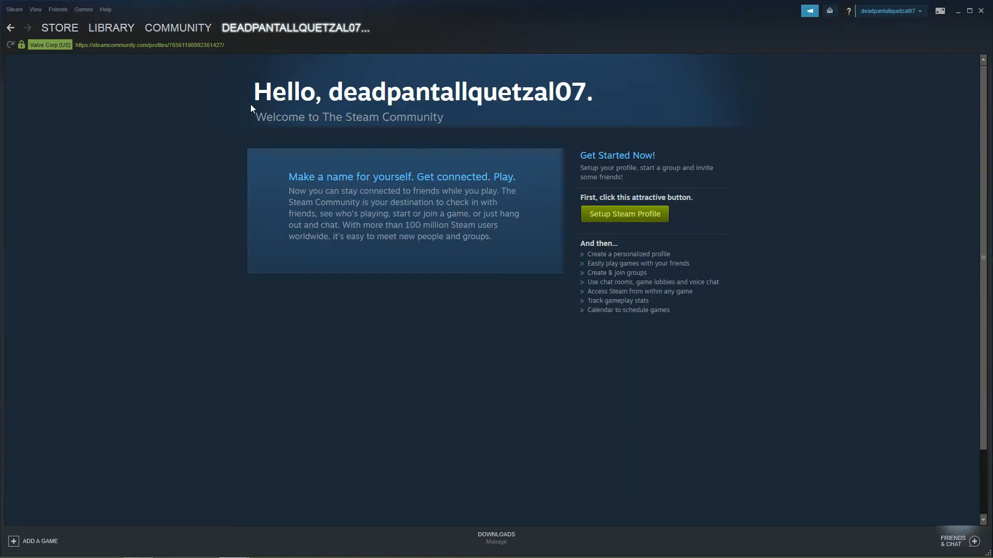
pyautogui.doubleClick(456, 92)
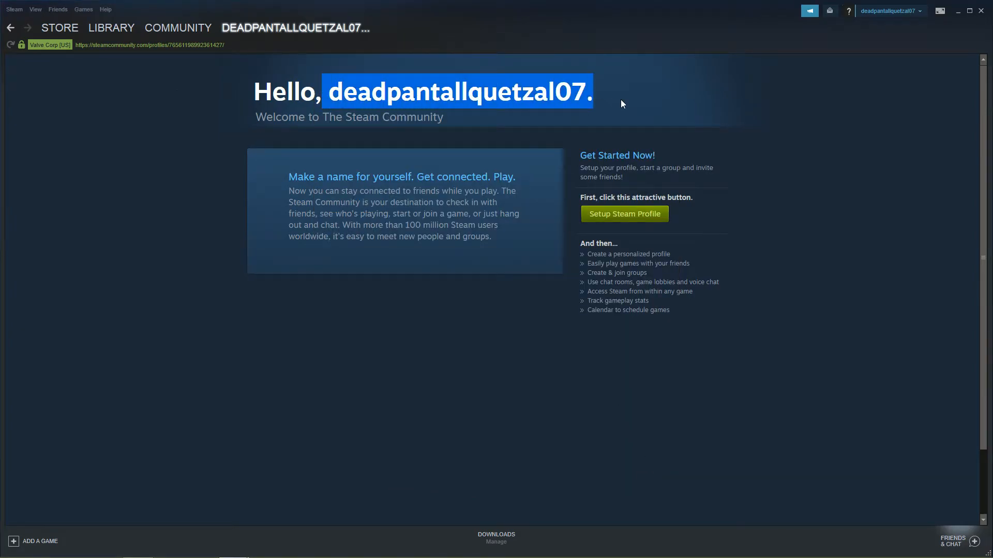
pyautogui.click(624, 99)
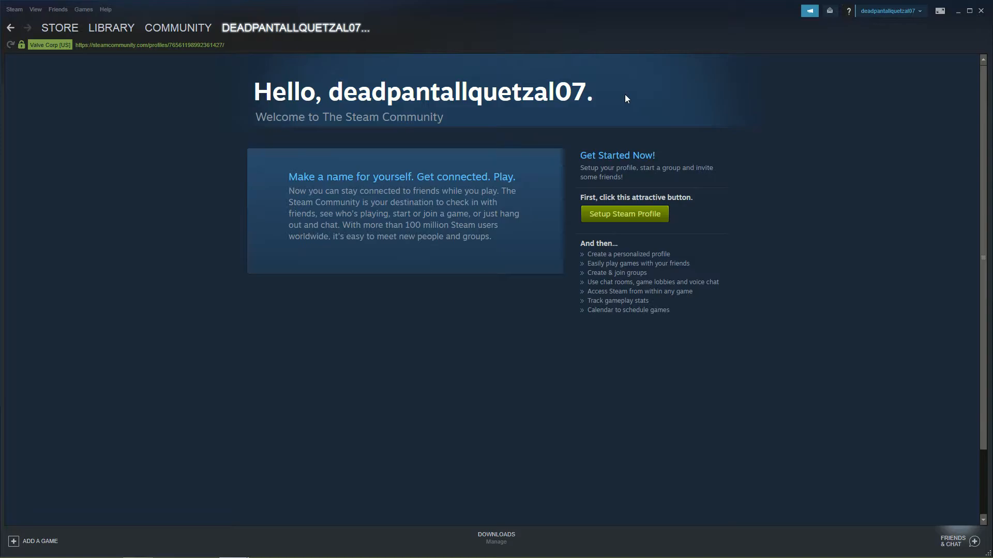
pyautogui.doubleClick(459, 92)
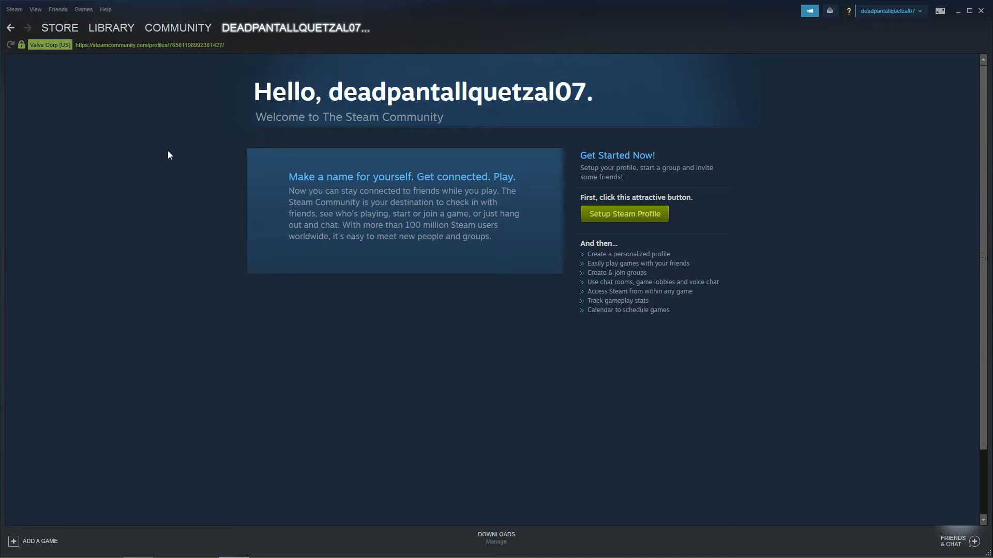
pyautogui.moveTo(639, 98)
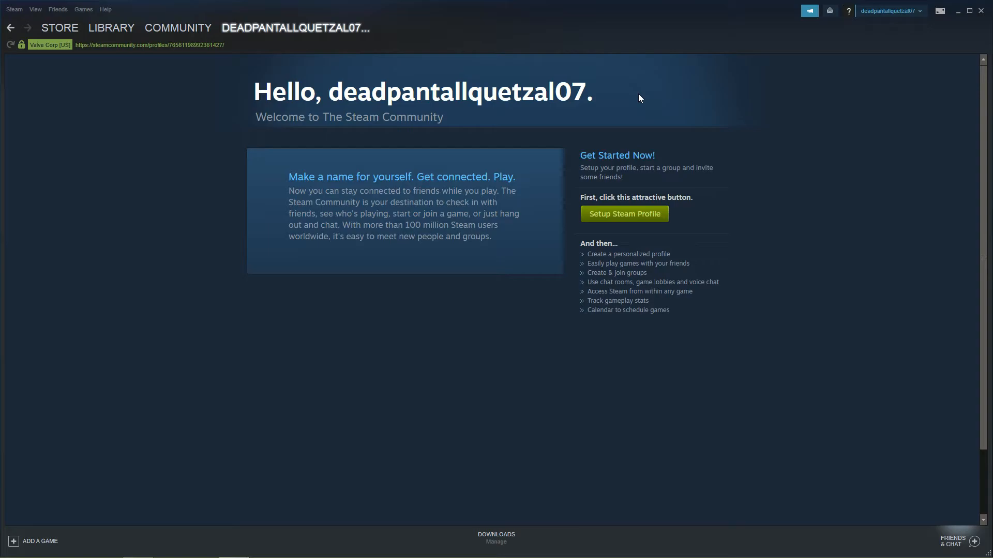
pyautogui.moveTo(755, 144)
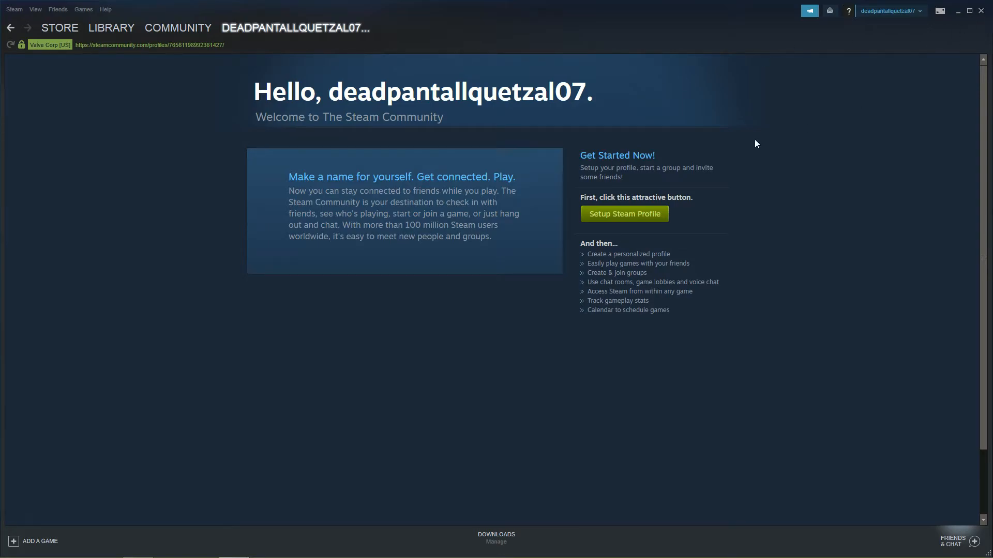
pyautogui.moveTo(758, 137)
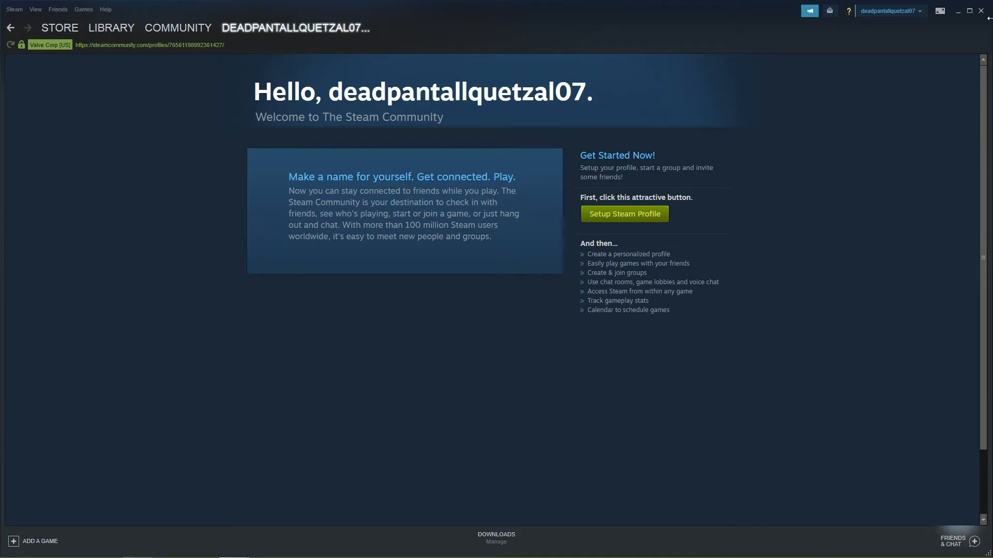
pyautogui.click(953, 542)
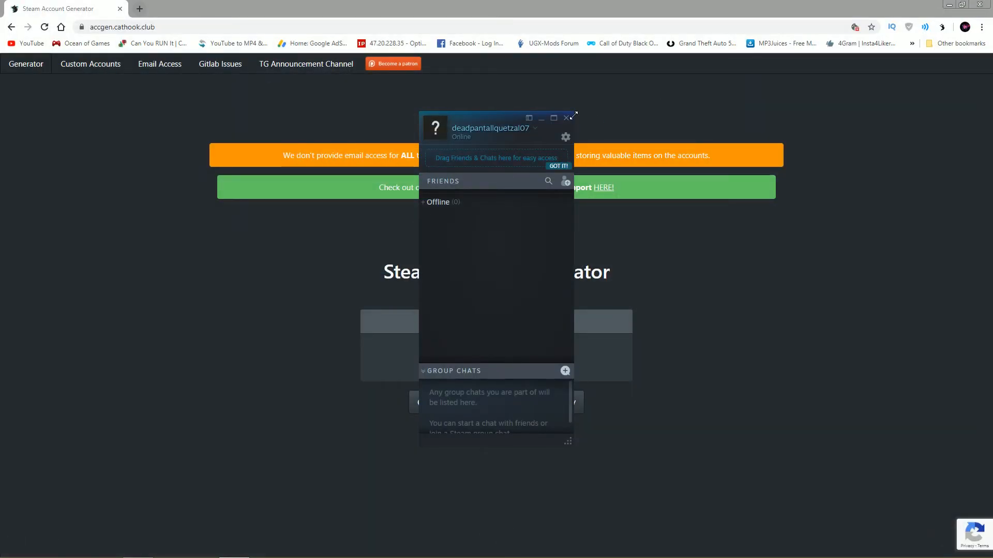
pyautogui.click(566, 118)
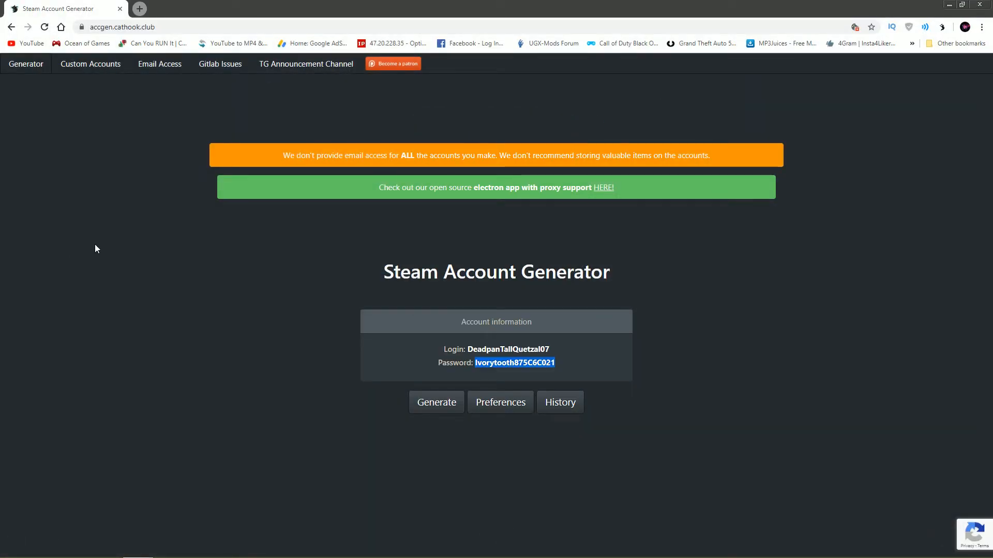